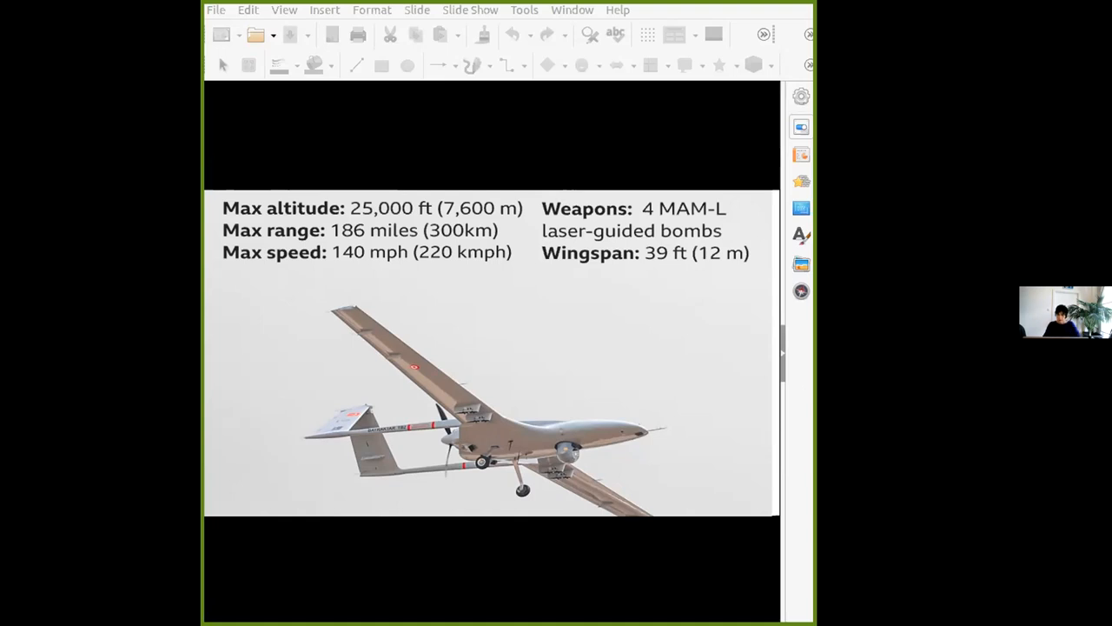
pyautogui.moveTo(354, 125)
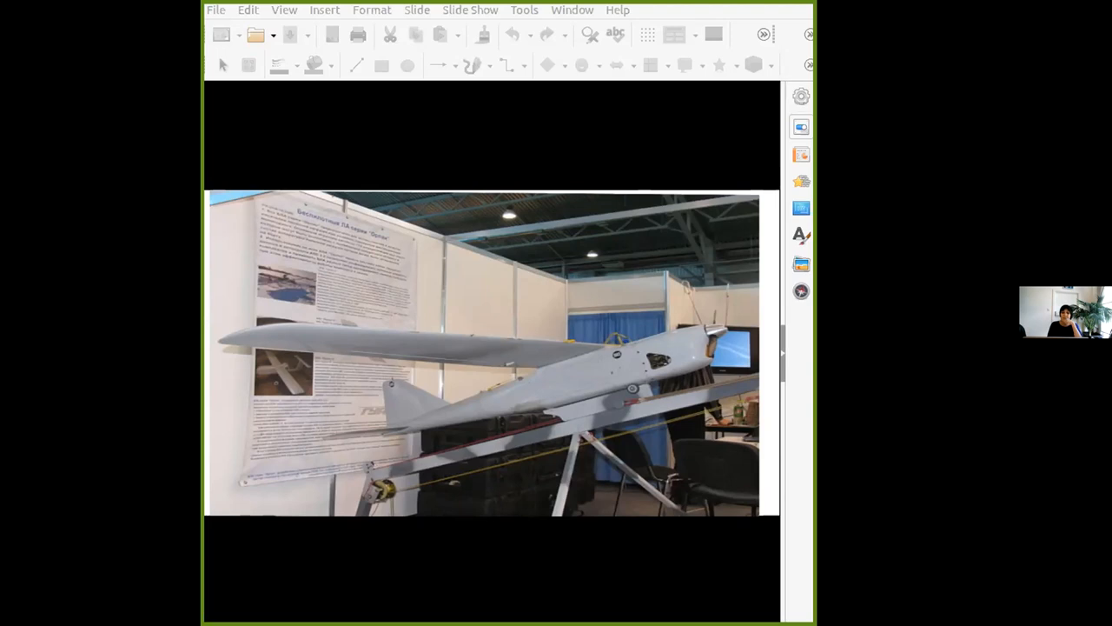
pyautogui.moveTo(358, 130)
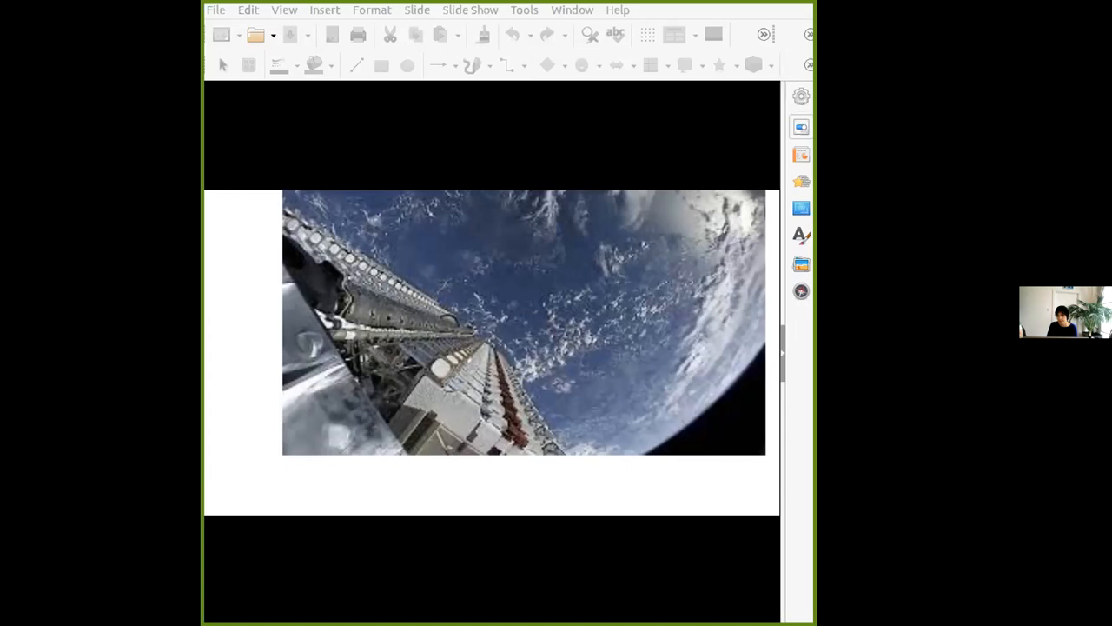
pyautogui.moveTo(508, 356)
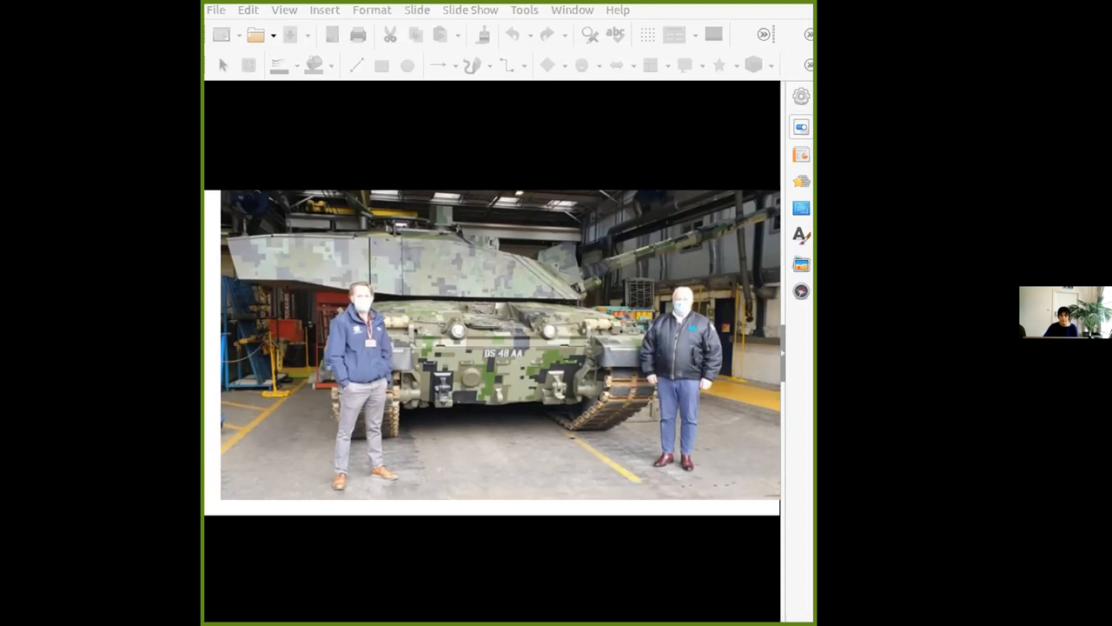
pyautogui.moveTo(403, 282)
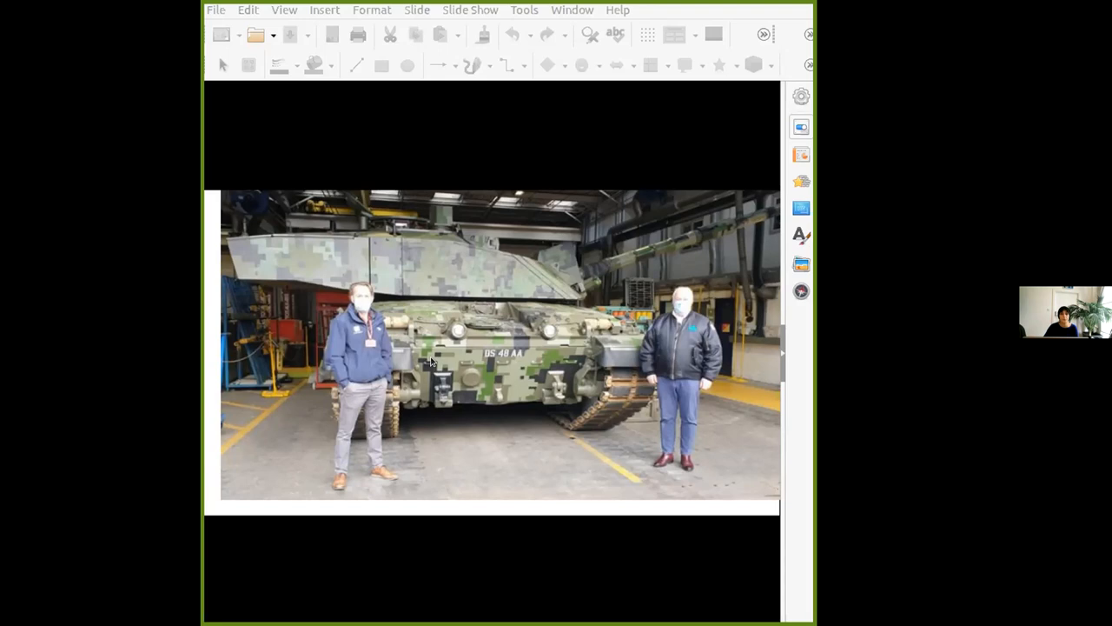
pyautogui.moveTo(397, 261)
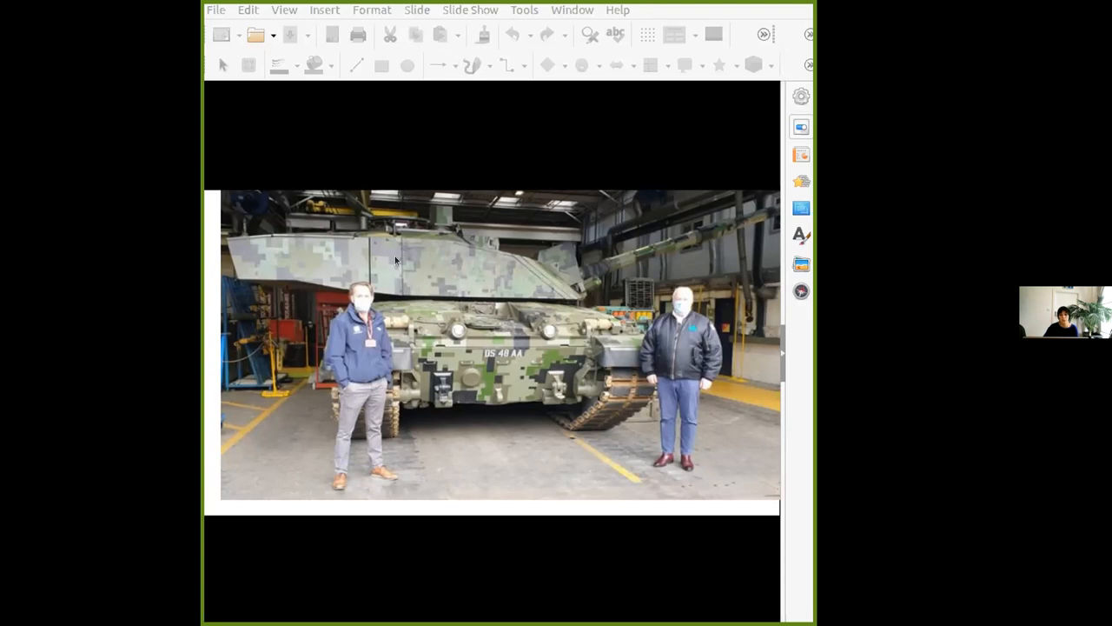
pyautogui.moveTo(418, 251)
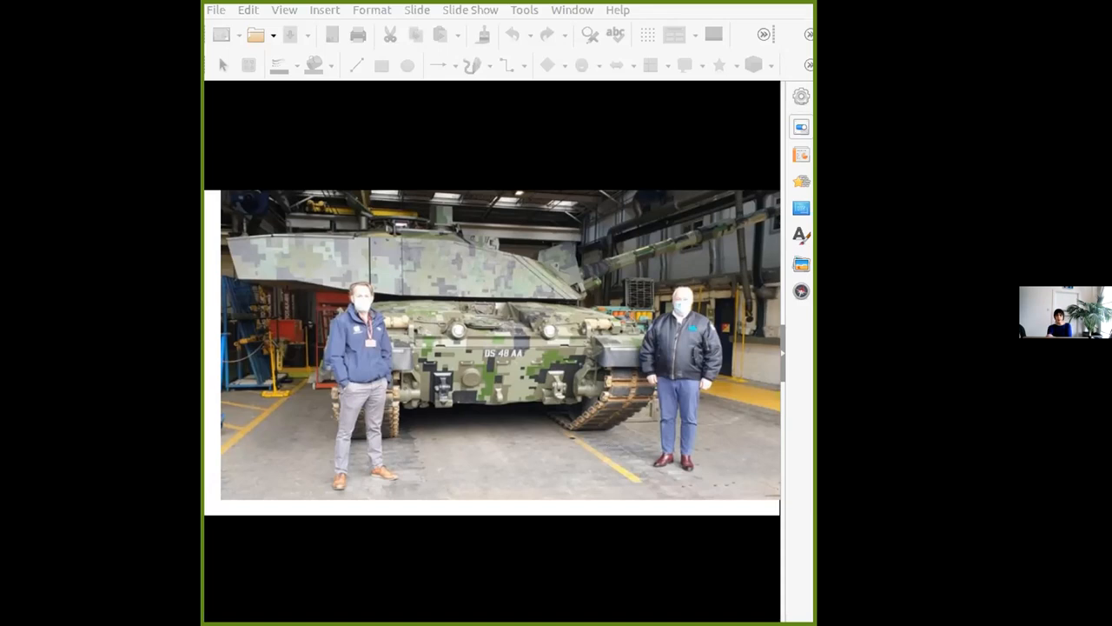
pyautogui.moveTo(404, 419)
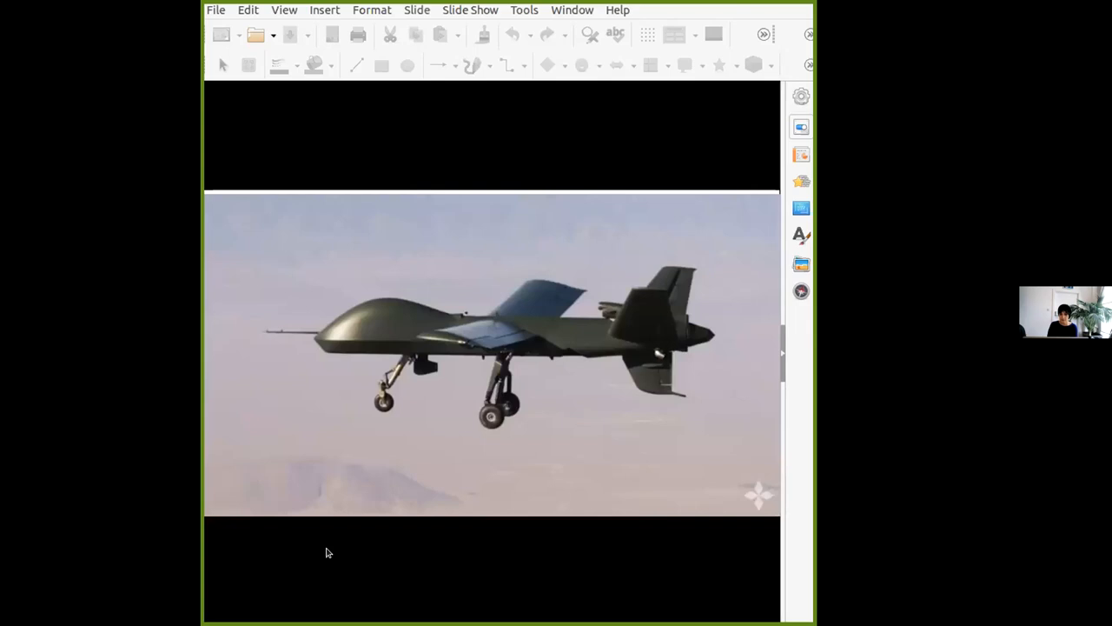
pyautogui.moveTo(621, 431)
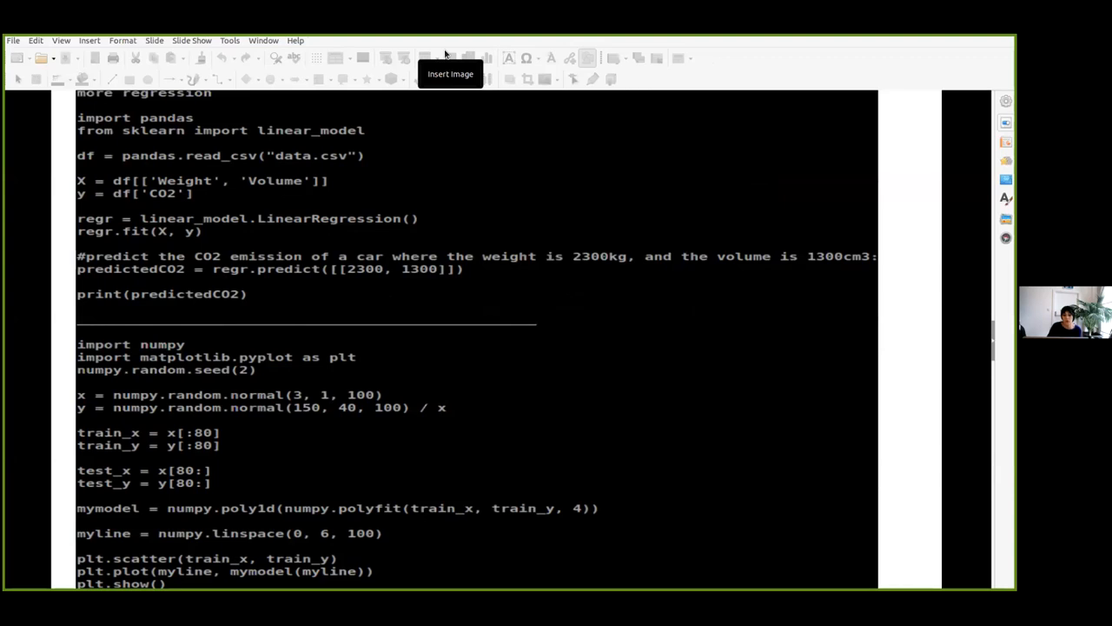
pyautogui.moveTo(445, 57)
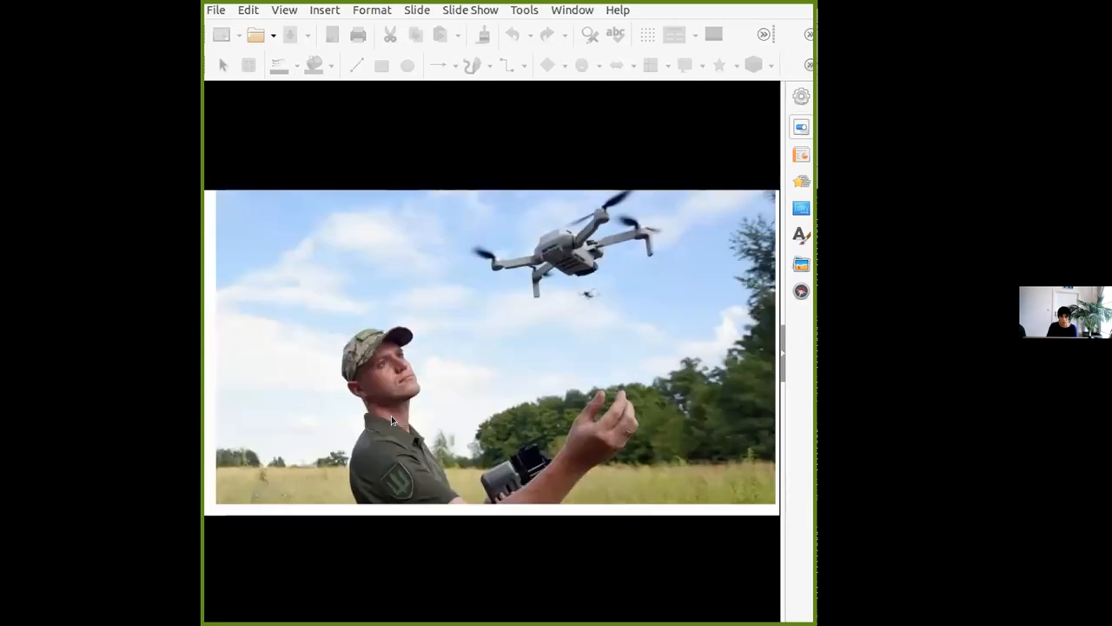
pyautogui.moveTo(566, 375)
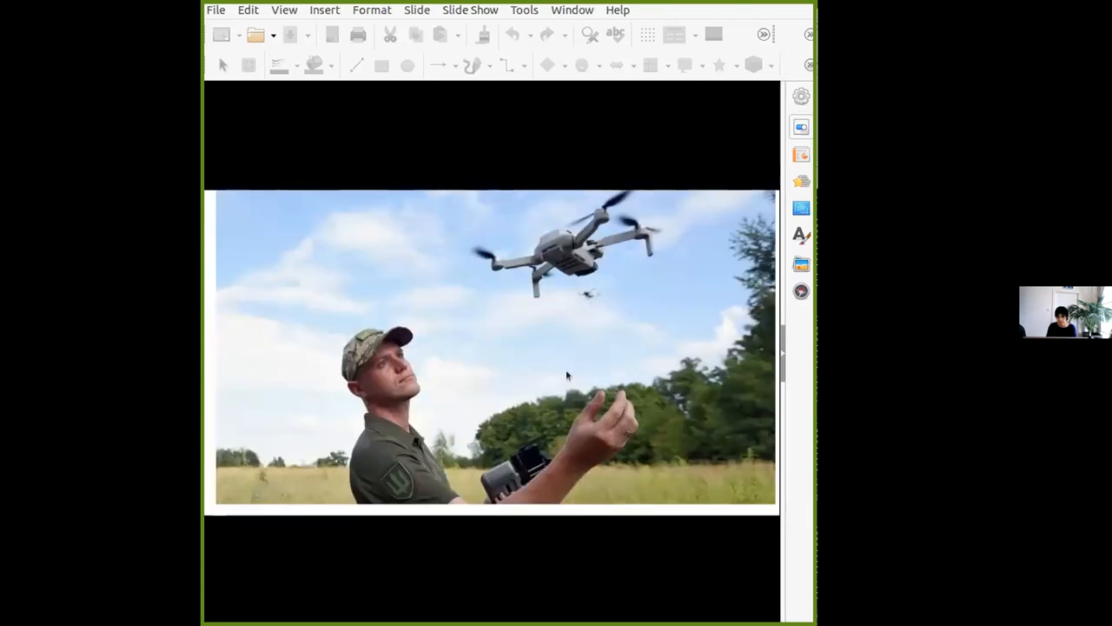